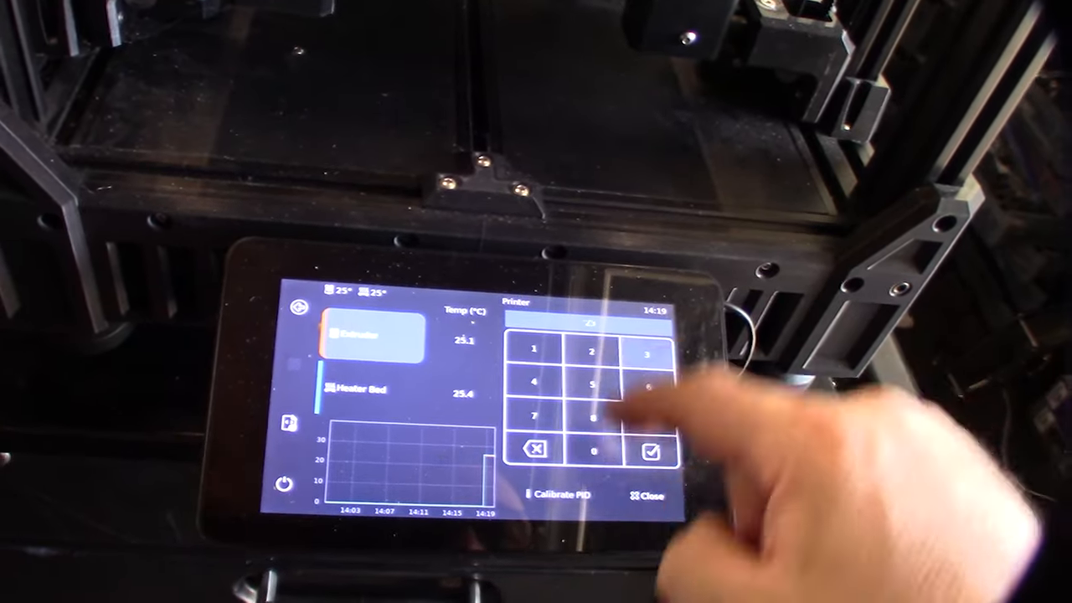
Confirm 230 °C as the extruder target on the temperature keypad.
{"action": "left_click", "coordinate": [652, 451]}
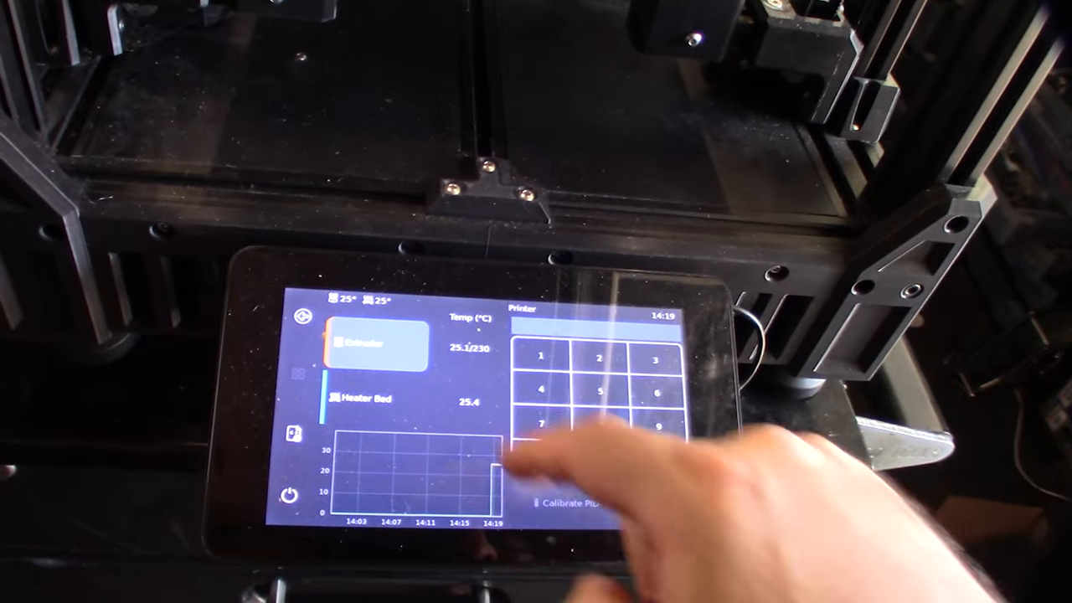